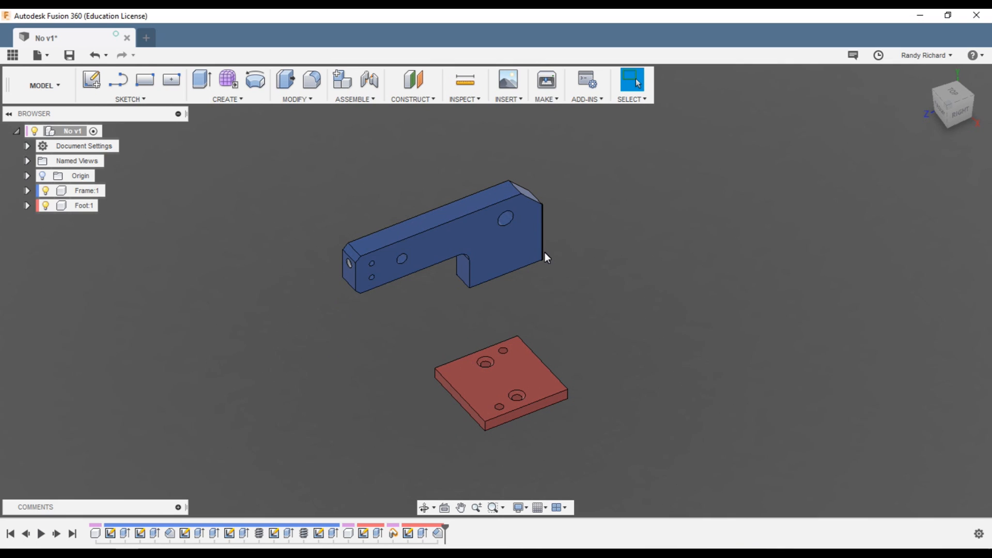
mouse_move(593, 247)
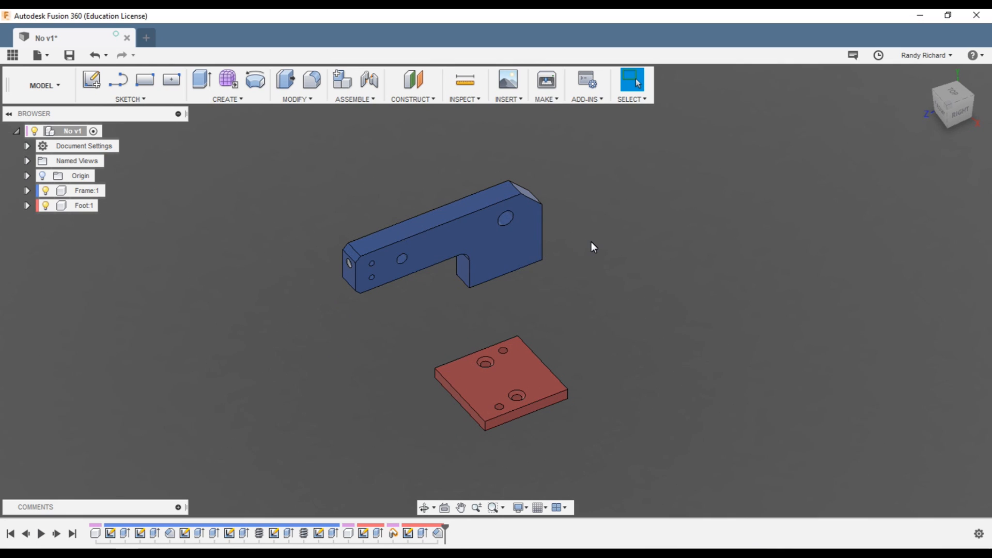
mouse_move(574, 244)
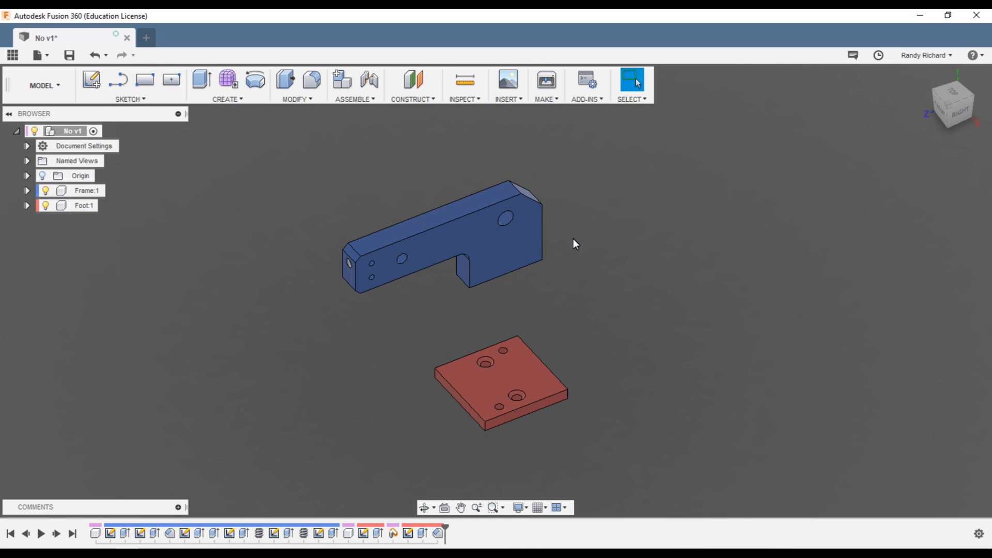
mouse_move(582, 242)
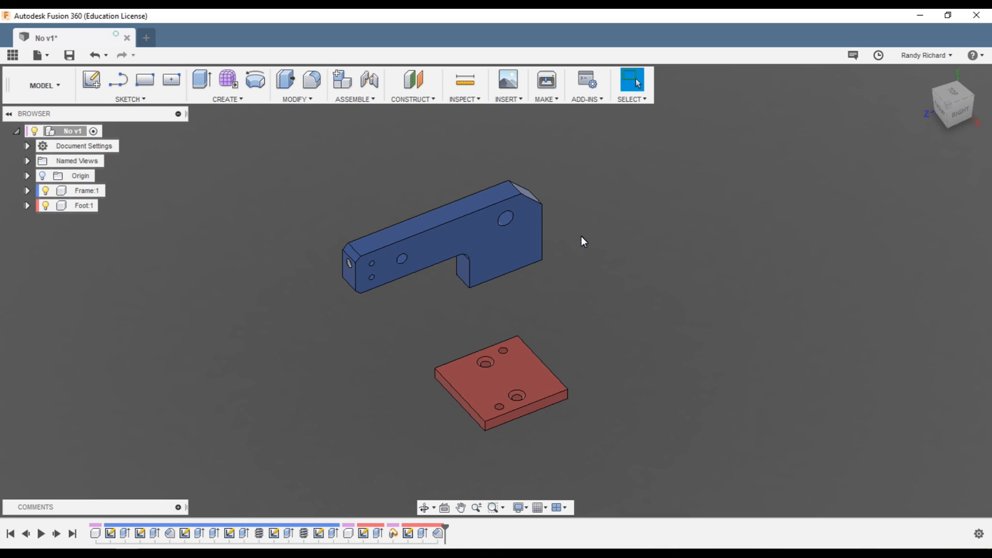
mouse_move(564, 245)
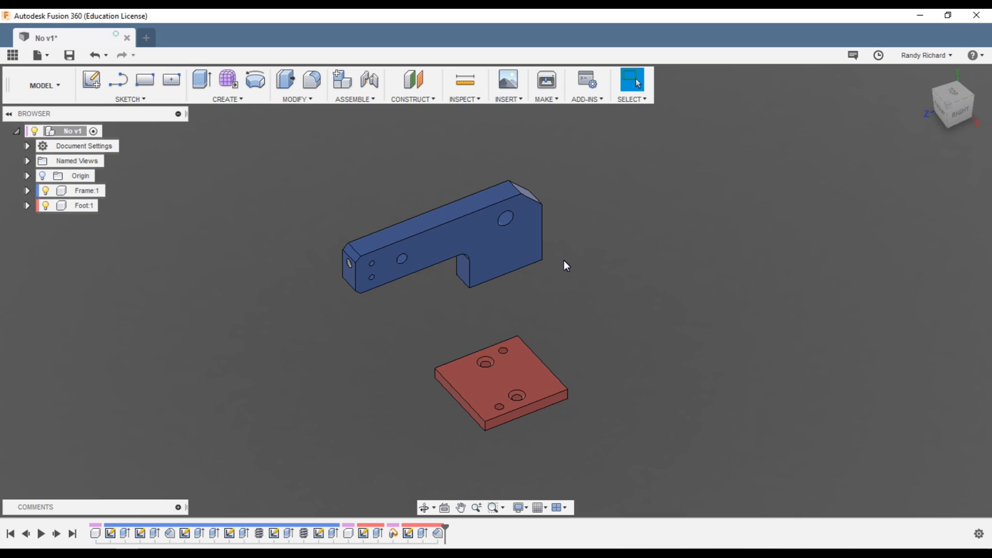
mouse_move(580, 267)
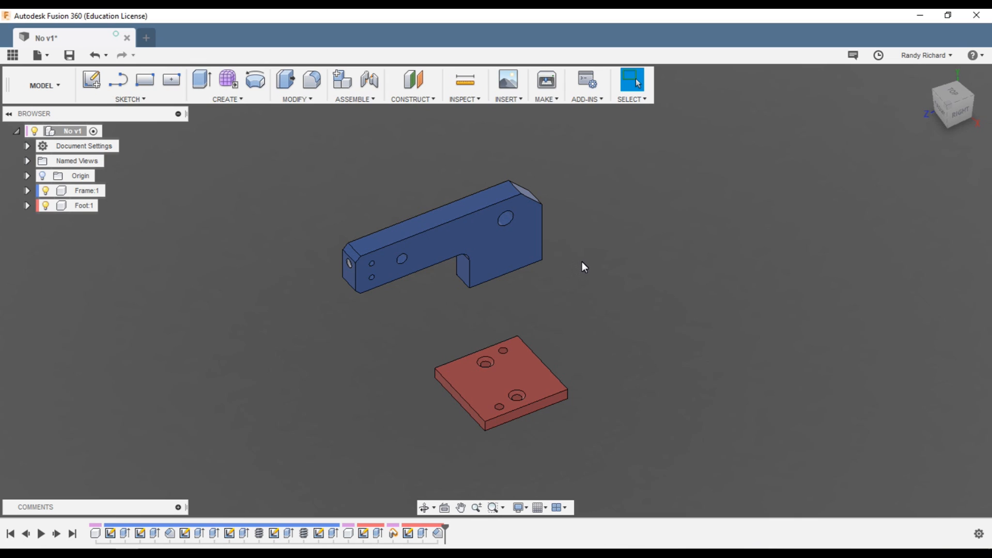
mouse_move(565, 281)
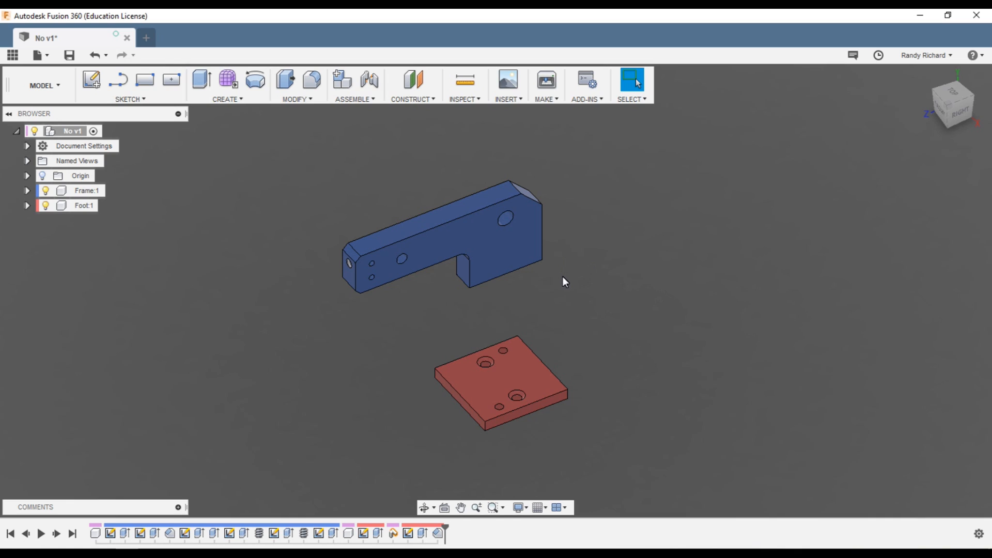
mouse_move(577, 280)
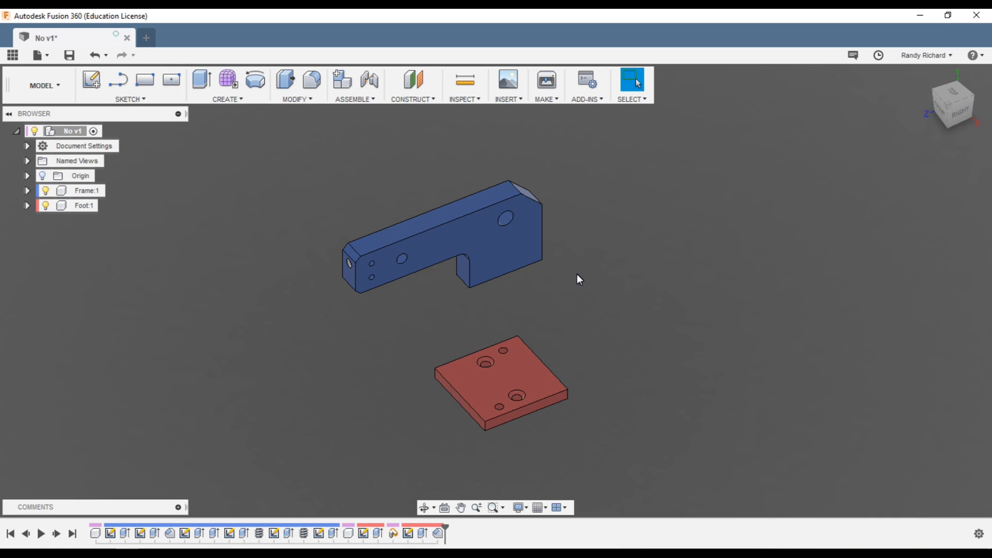
mouse_move(619, 284)
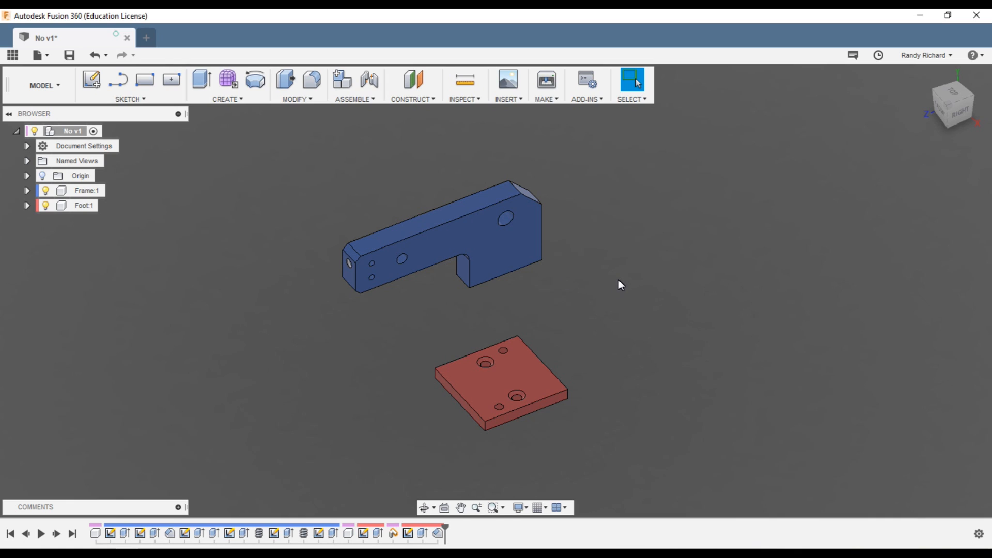
mouse_move(581, 294)
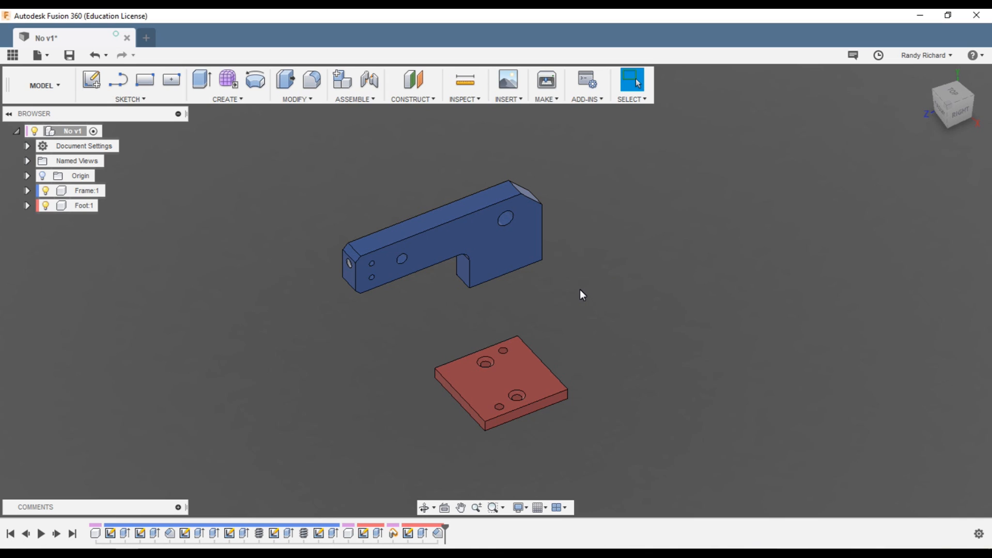
mouse_move(563, 286)
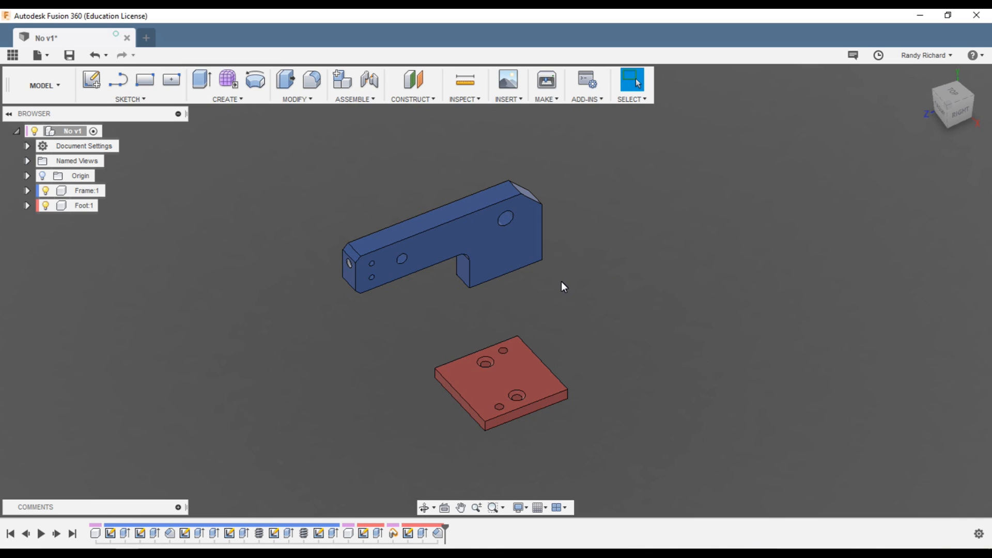
mouse_move(536, 294)
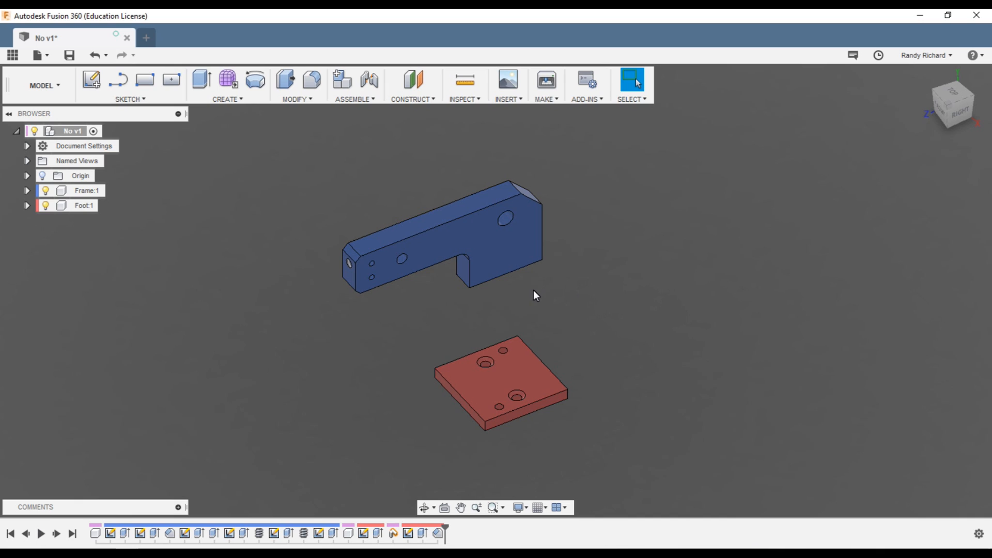
Step: Ground the Frame:1 component from its Browser context menu so it stays fixed
click(71, 132)
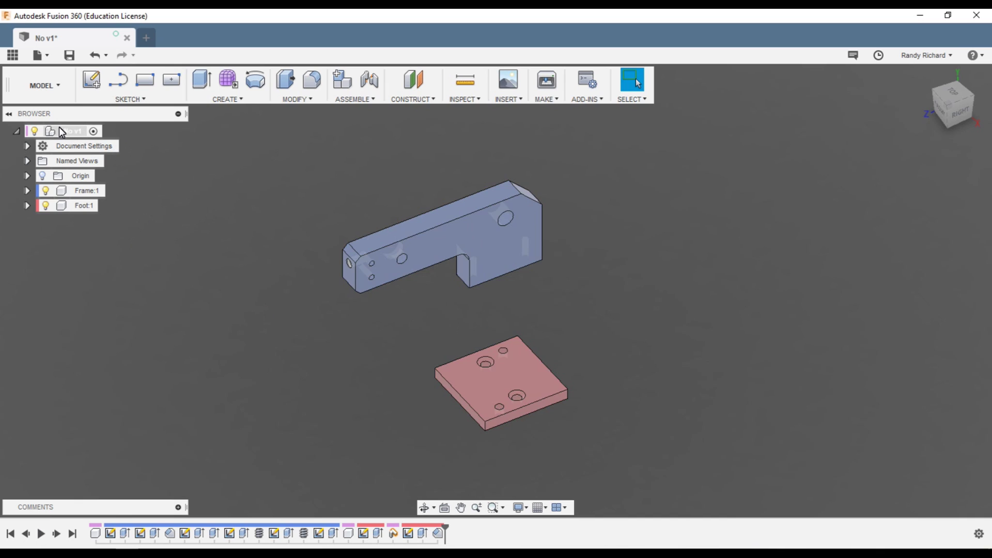
mouse_move(71, 134)
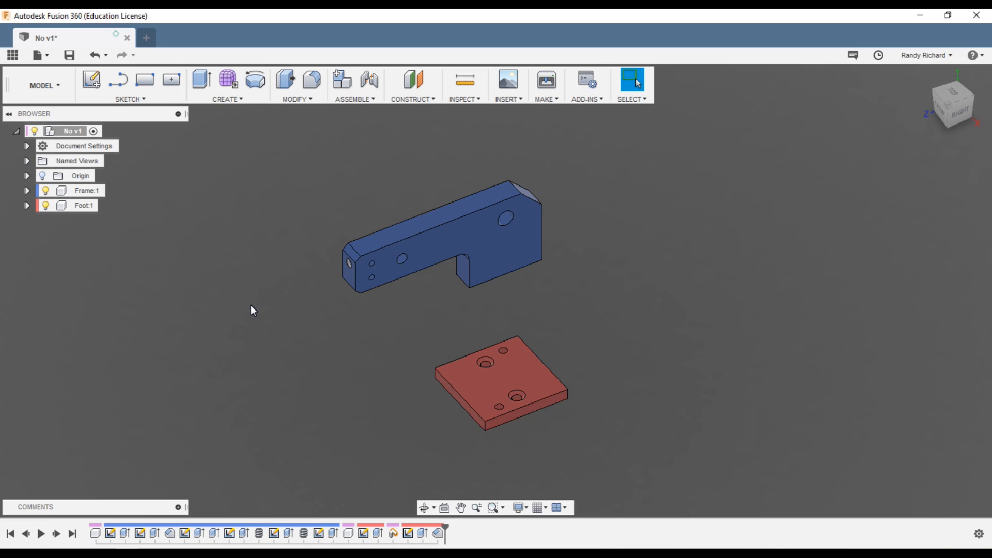
mouse_move(528, 384)
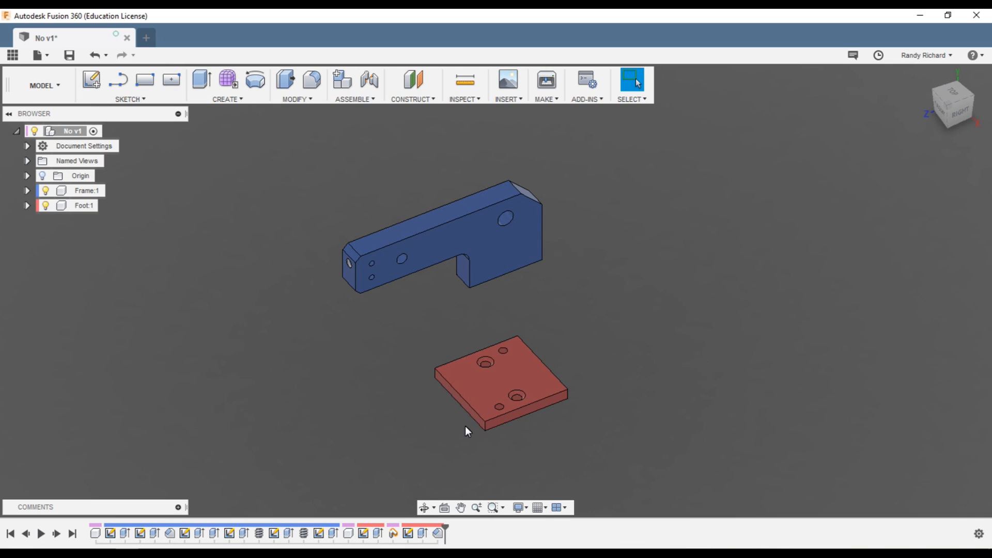
mouse_move(409, 415)
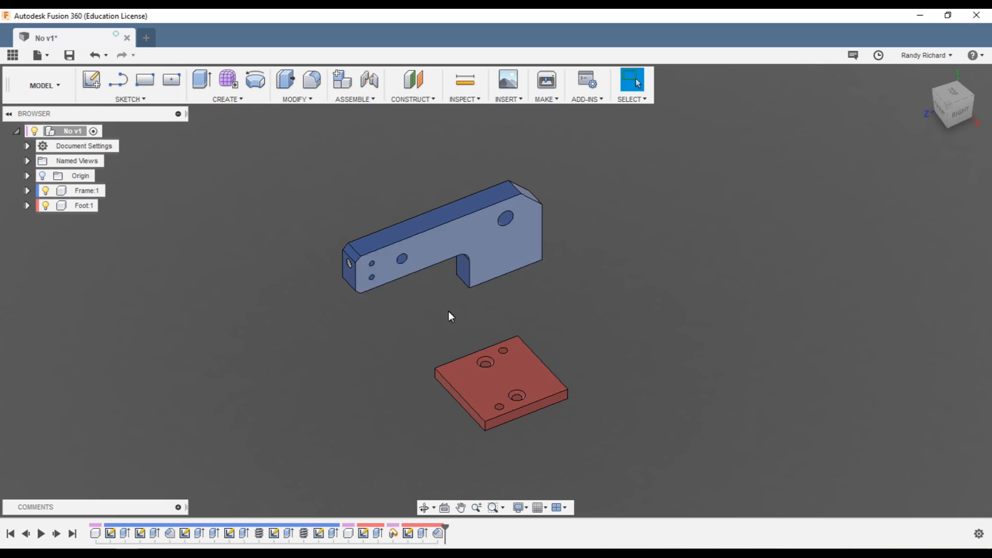
click(444, 323)
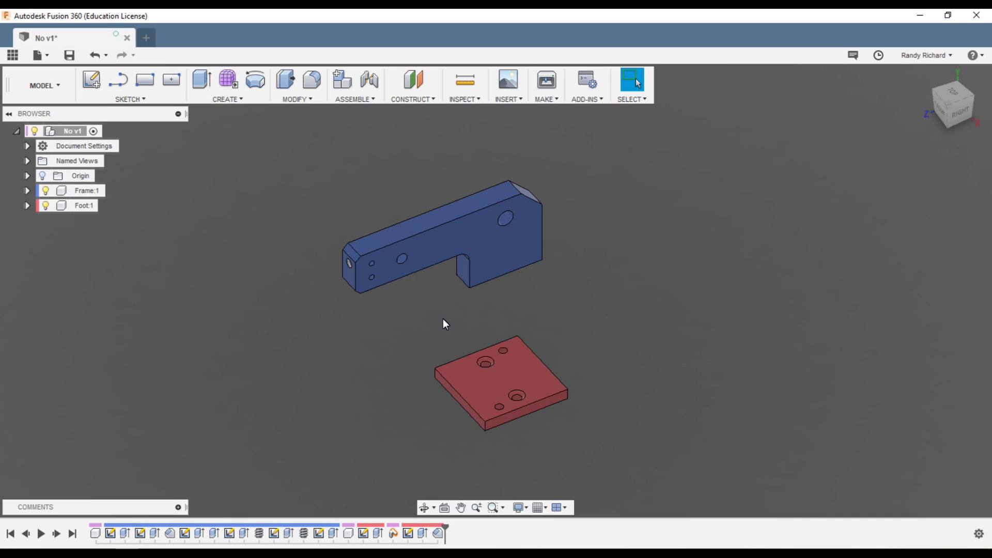
mouse_move(547, 234)
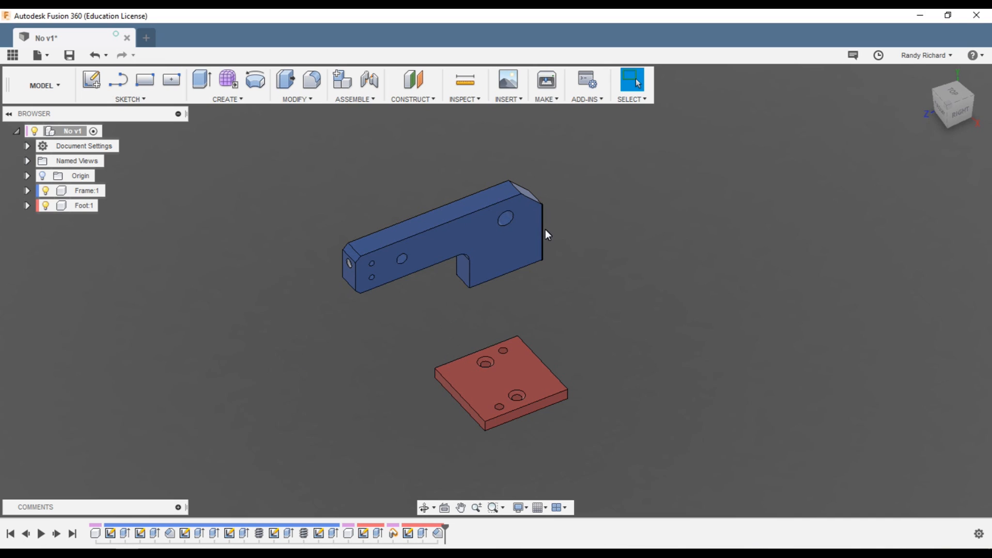
mouse_move(151, 203)
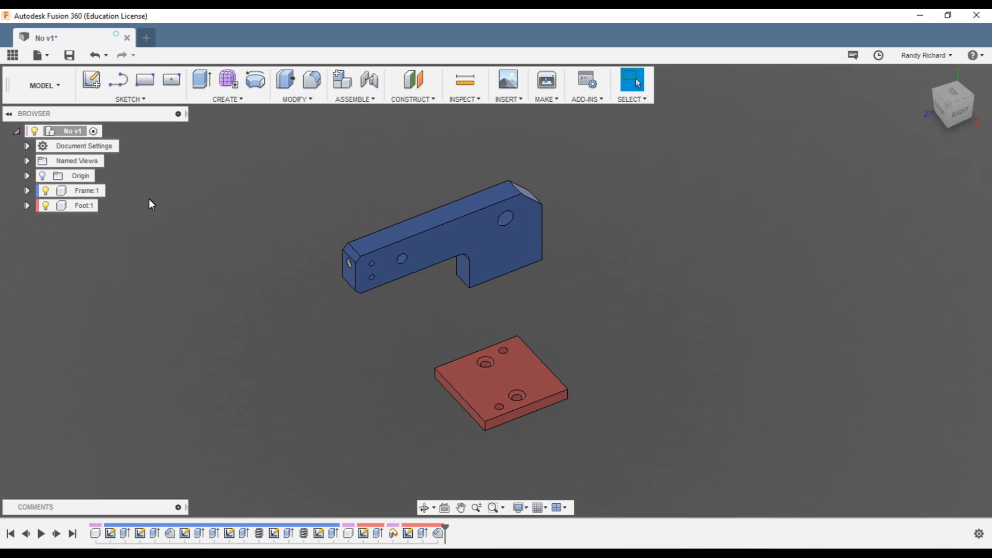
click(83, 190)
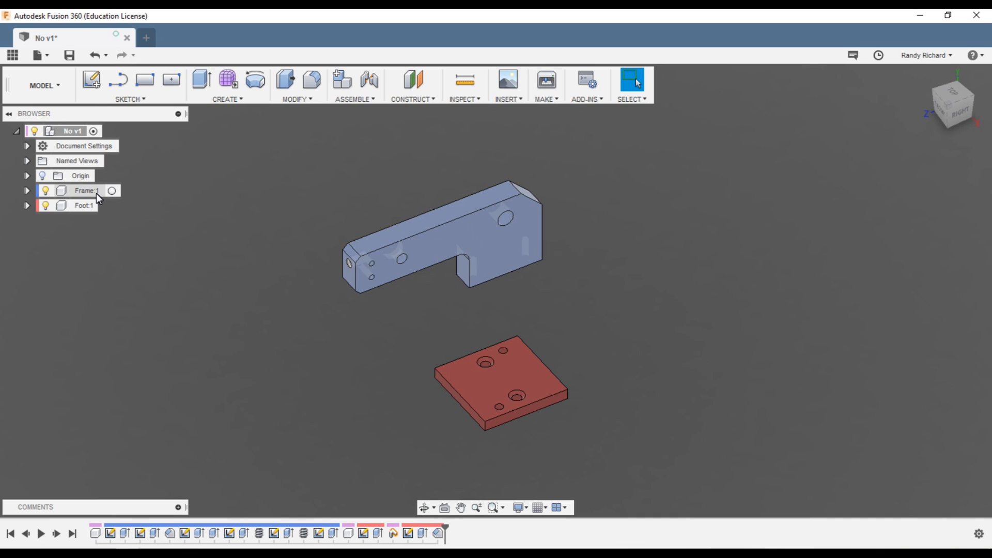
click(136, 205)
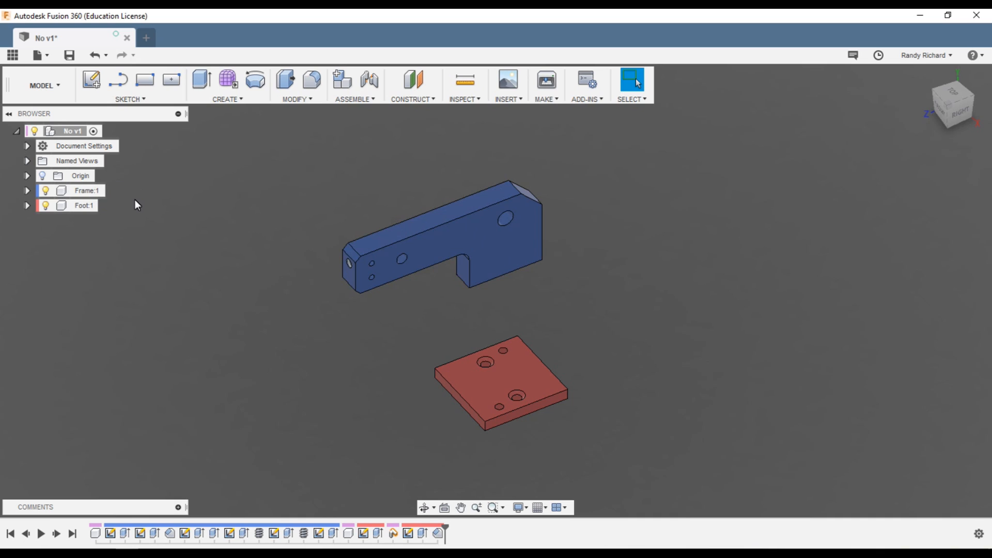
click(86, 191)
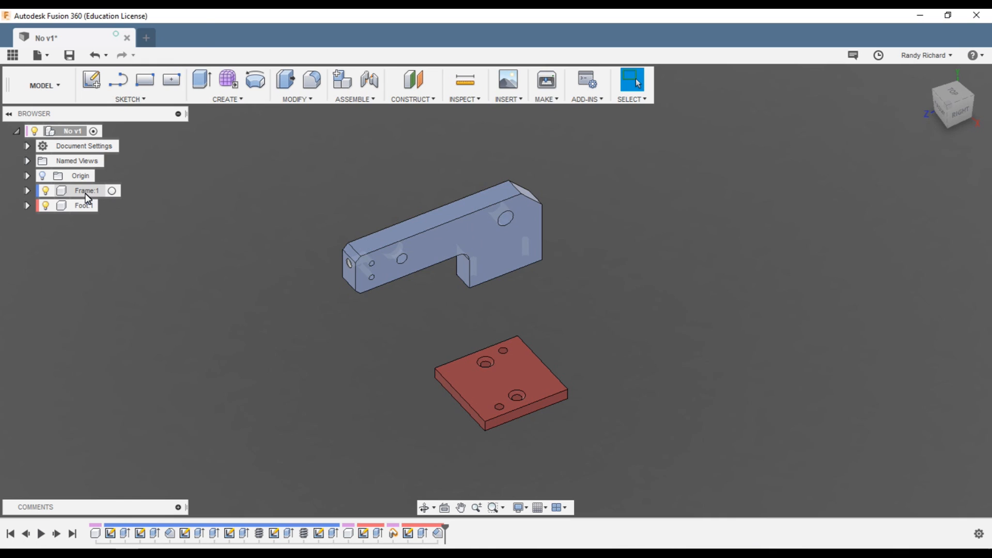
right_click(86, 190)
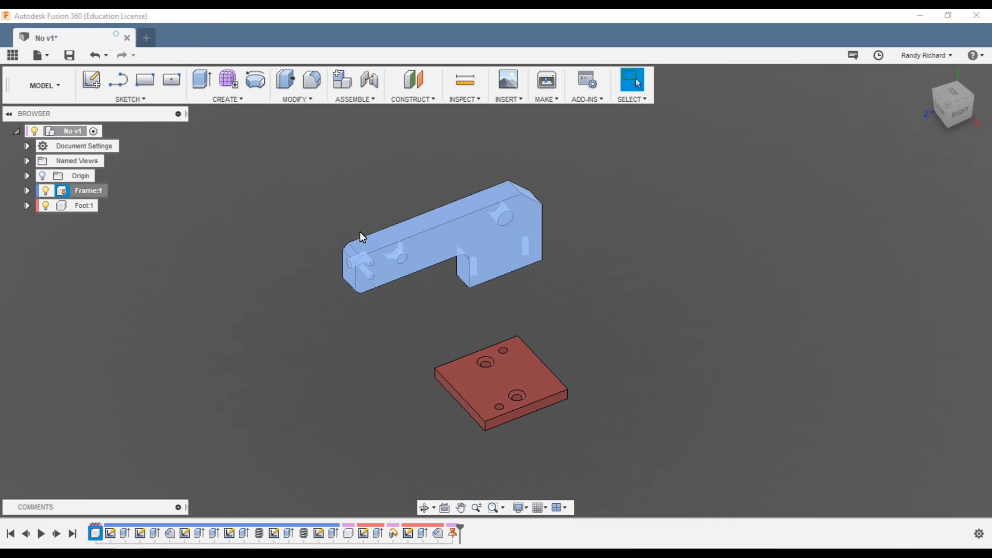
click(405, 325)
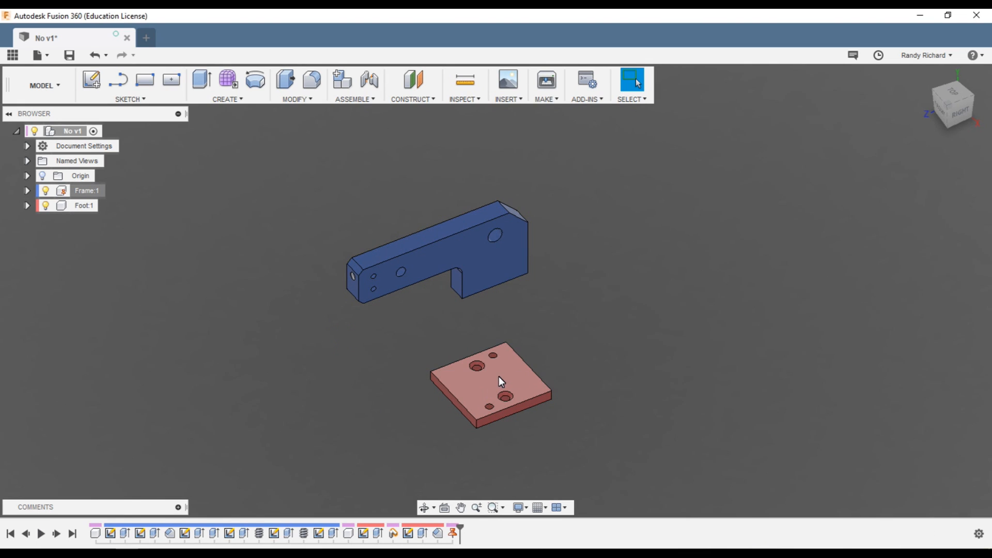
mouse_move(495, 381)
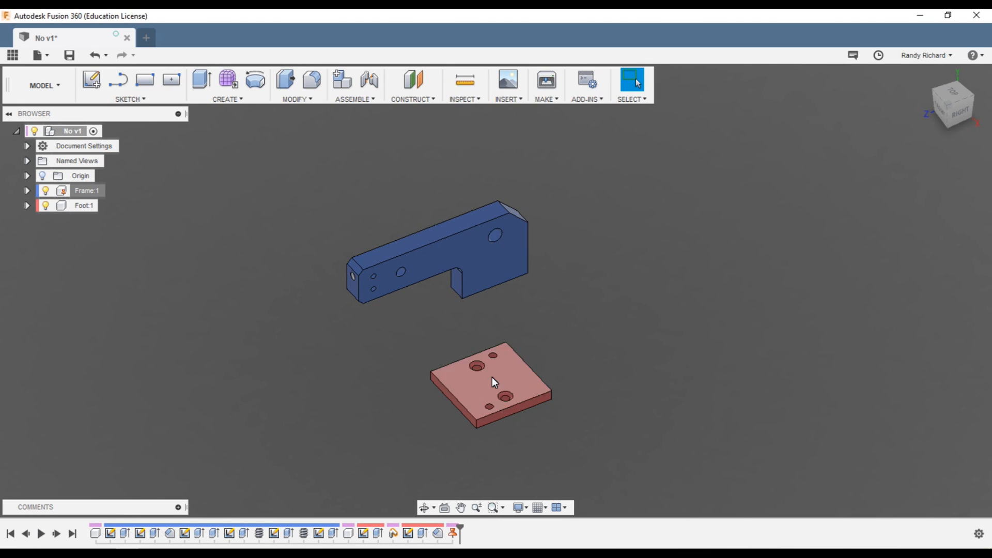
click(513, 303)
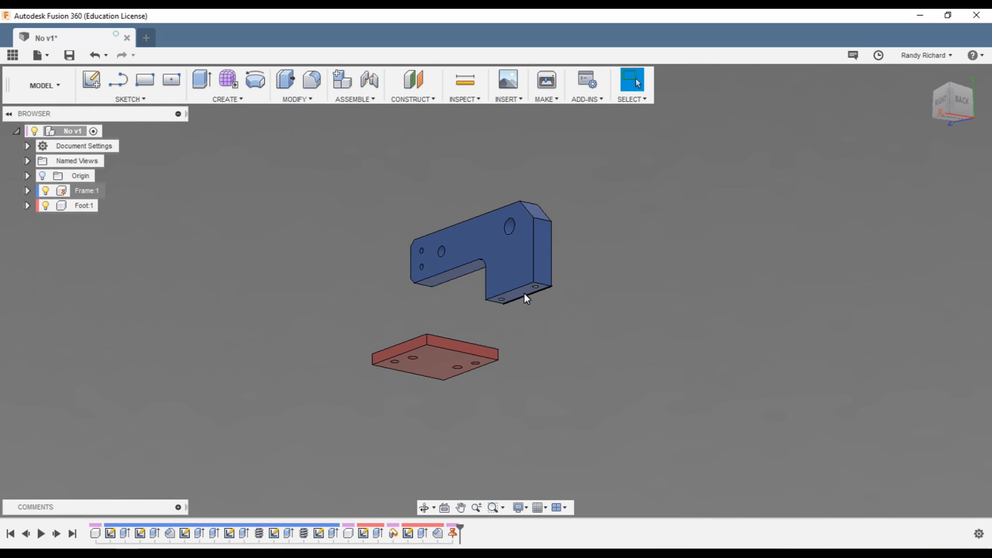
mouse_move(671, 287)
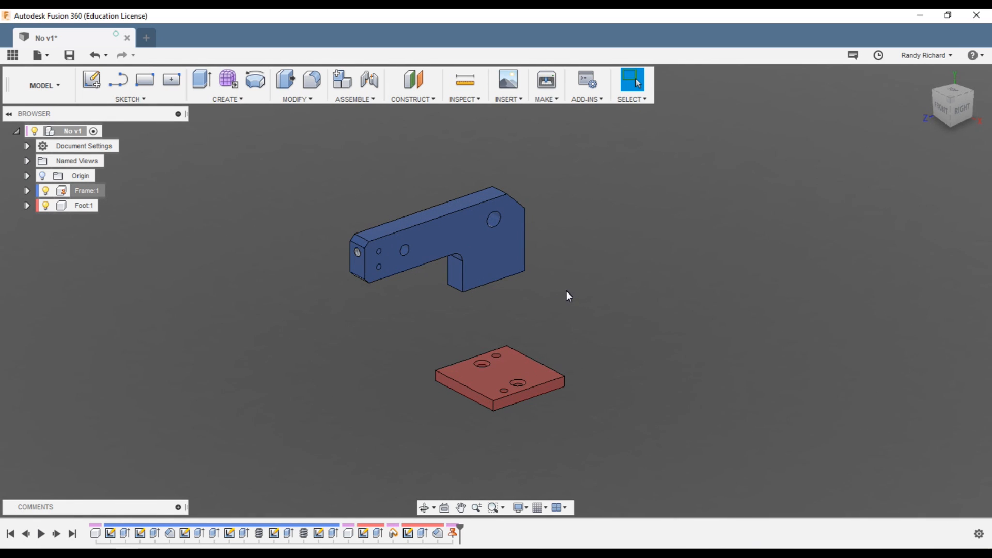
mouse_move(562, 291)
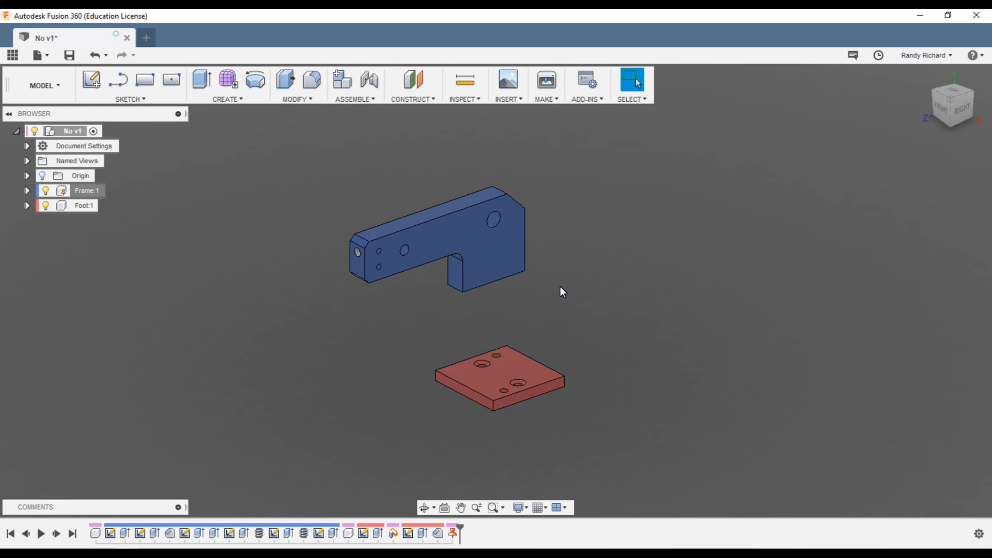
mouse_move(327, 129)
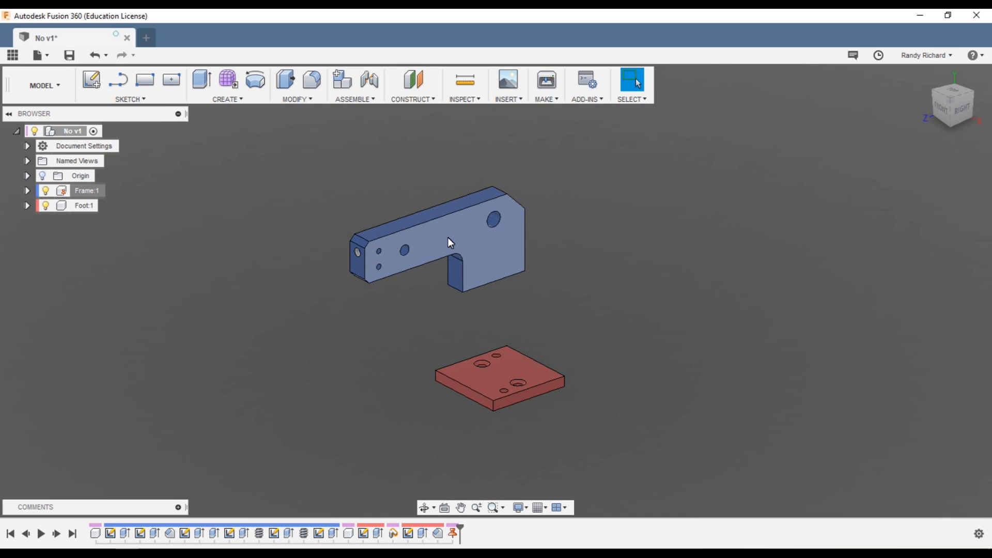
click(370, 80)
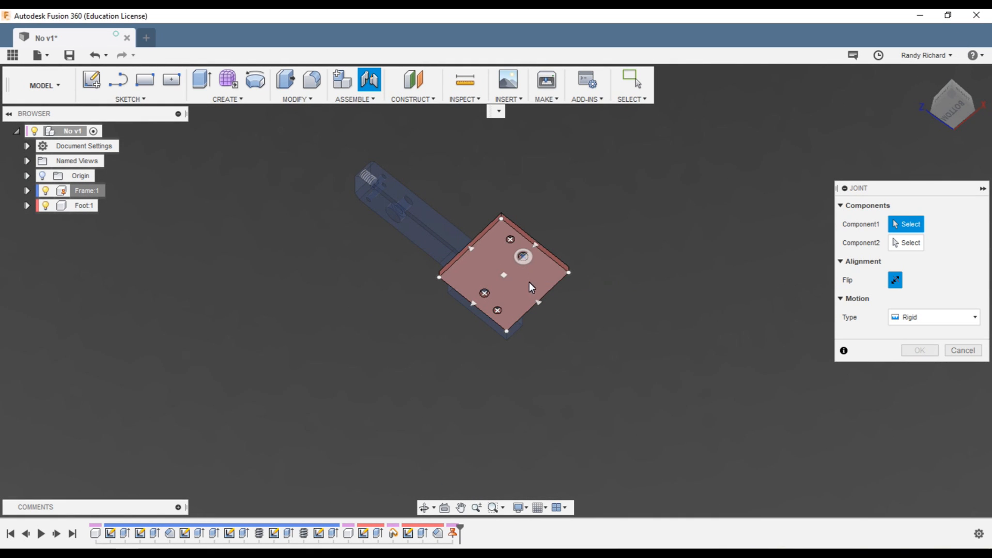
mouse_move(512, 290)
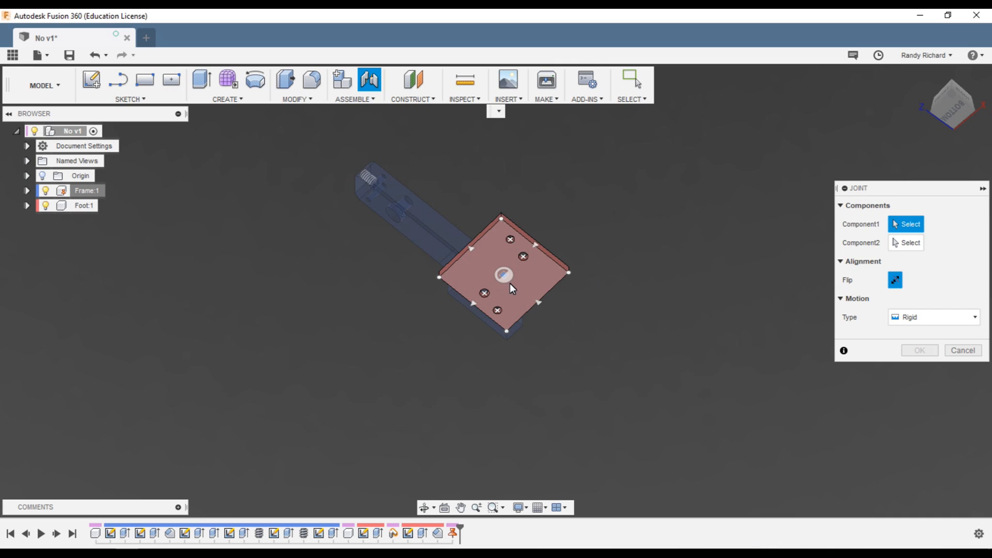
mouse_move(528, 273)
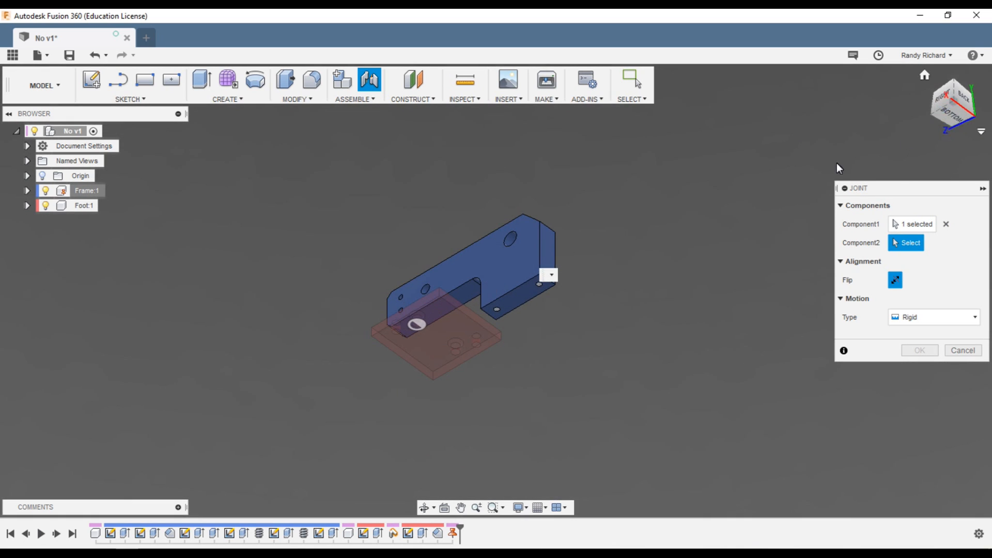
mouse_move(538, 291)
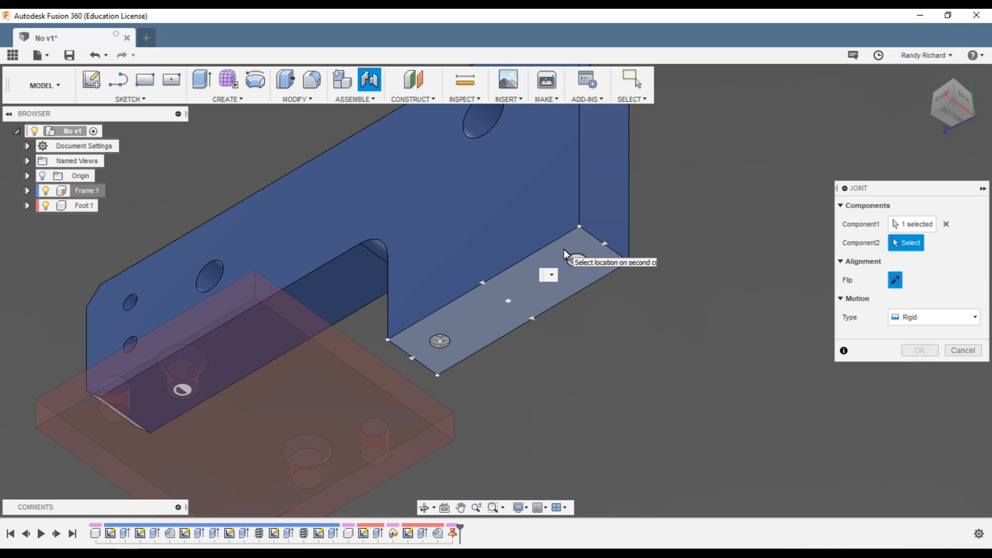
Step: Pick the hole under the Frame as the joint's second point, snapping the Foot at -90°
click(576, 281)
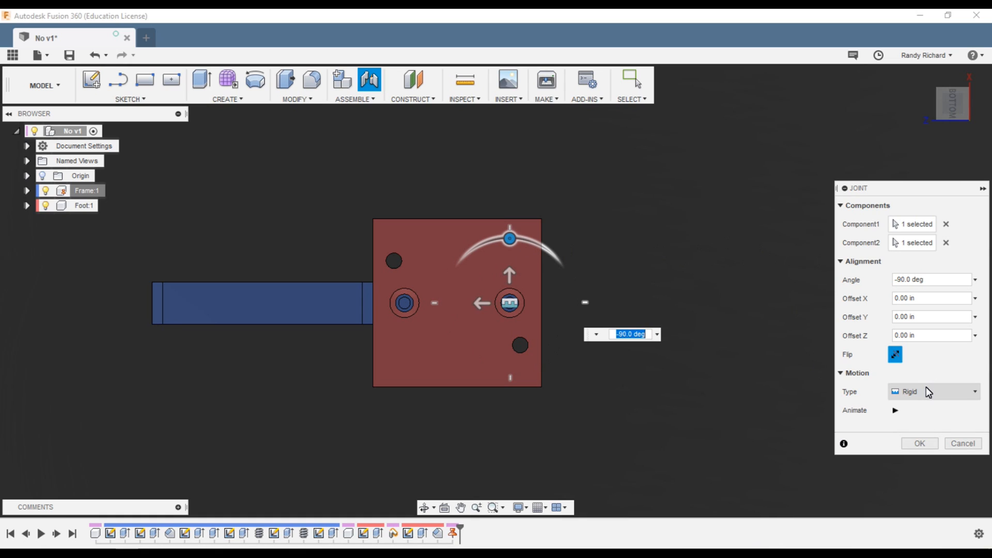
mouse_move(928, 389)
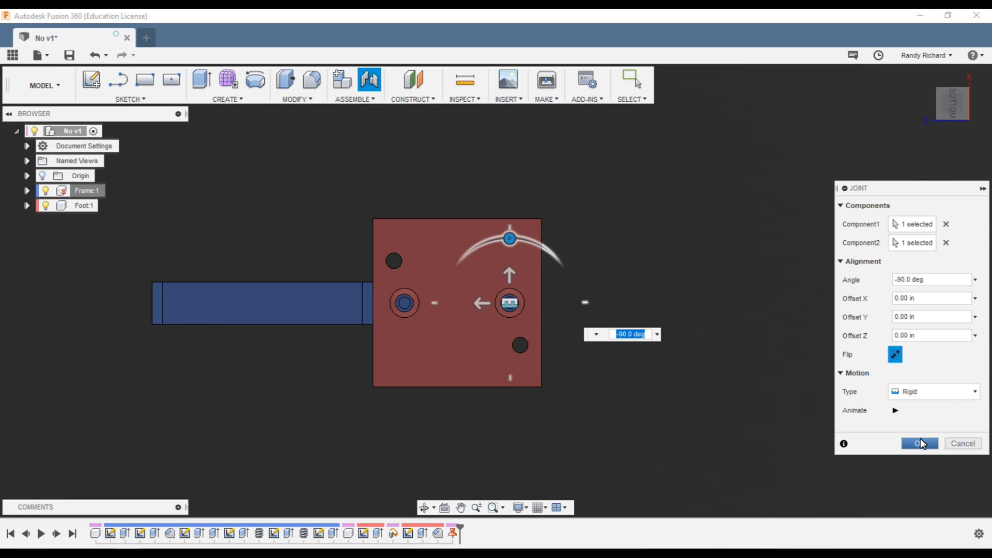
Step: Confirm the rigid joint and return the assembly to the Home view
click(920, 443)
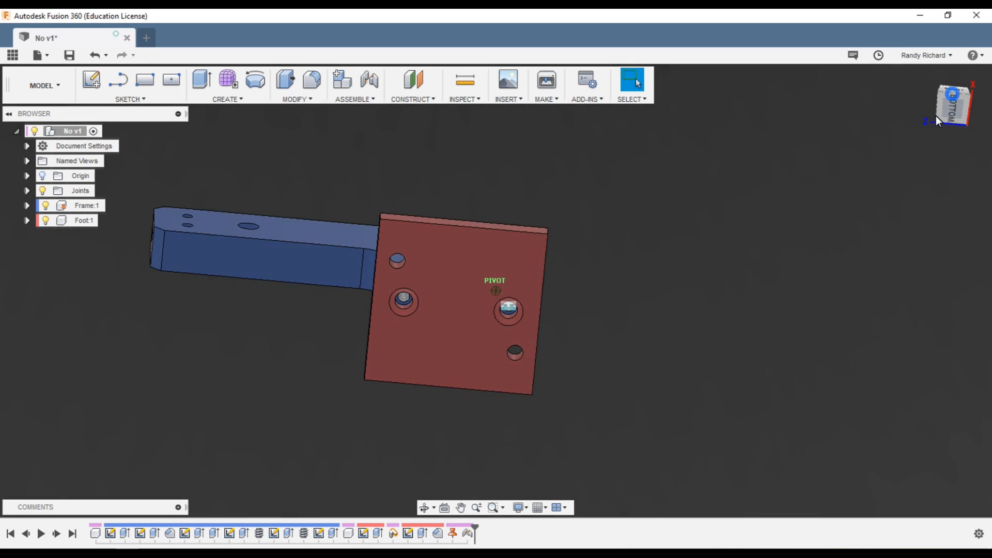
click(951, 103)
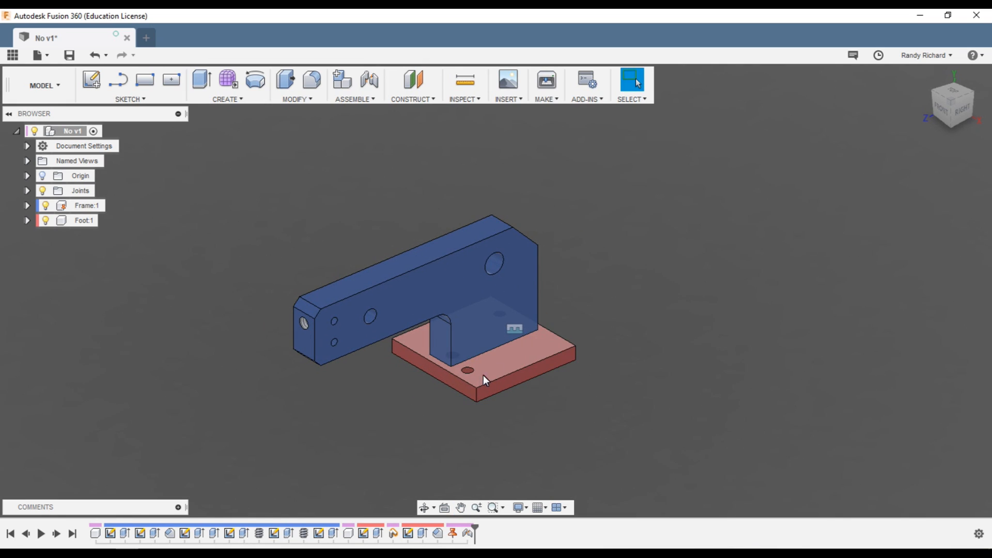
mouse_move(709, 319)
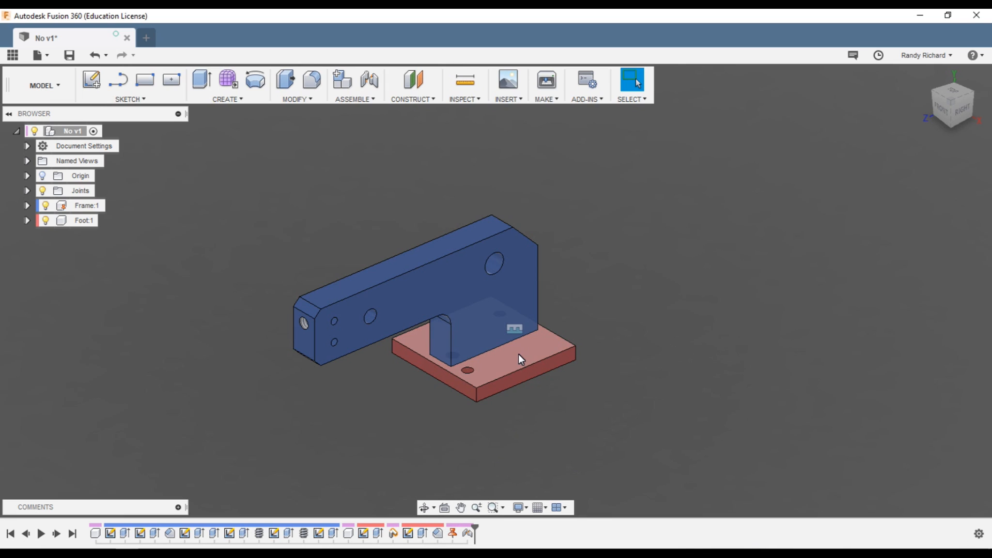
mouse_move(841, 184)
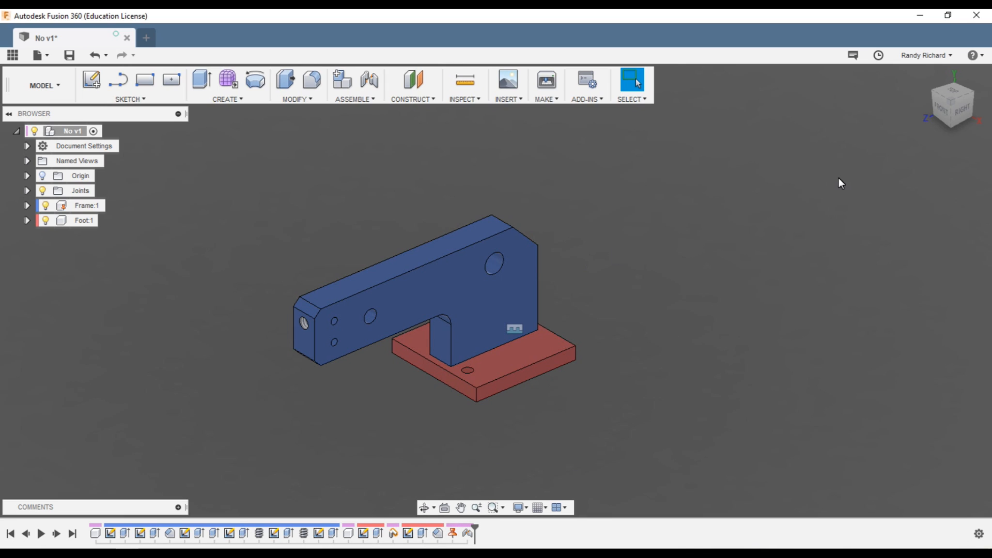
mouse_move(709, 191)
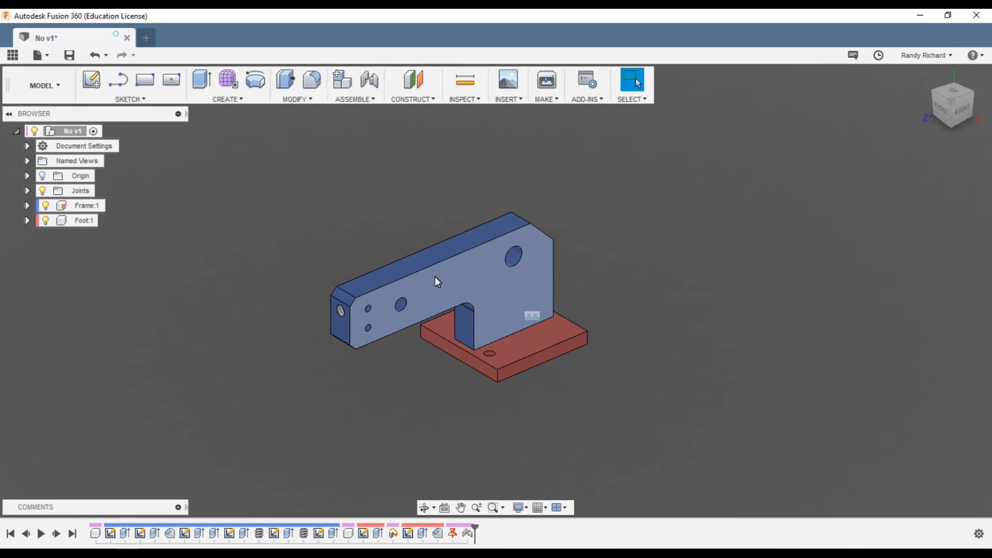
mouse_move(495, 295)
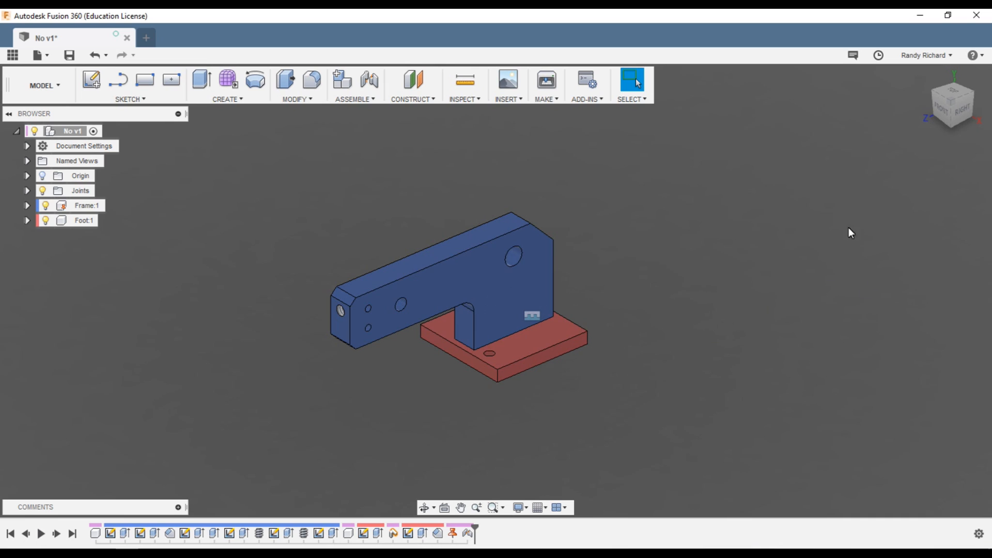
mouse_move(415, 374)
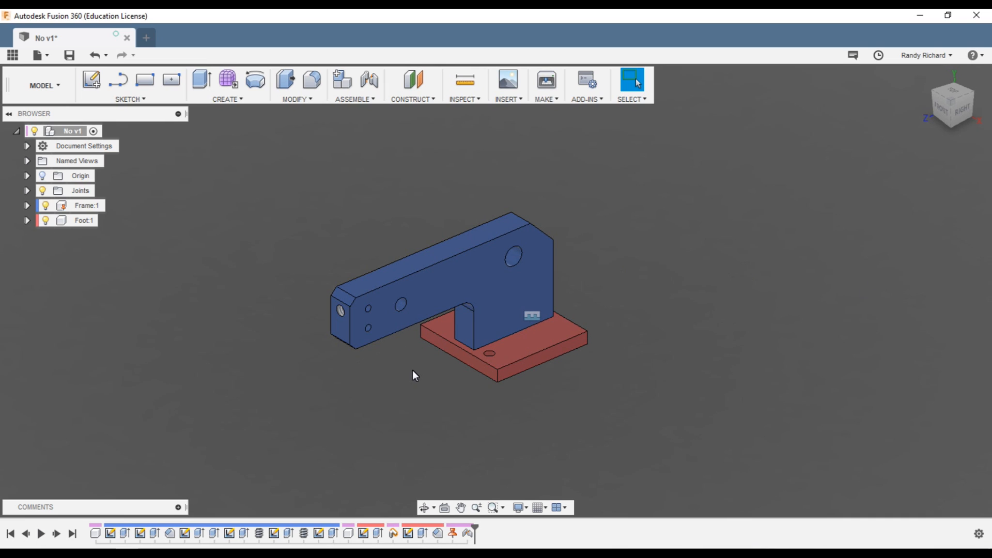
mouse_move(509, 270)
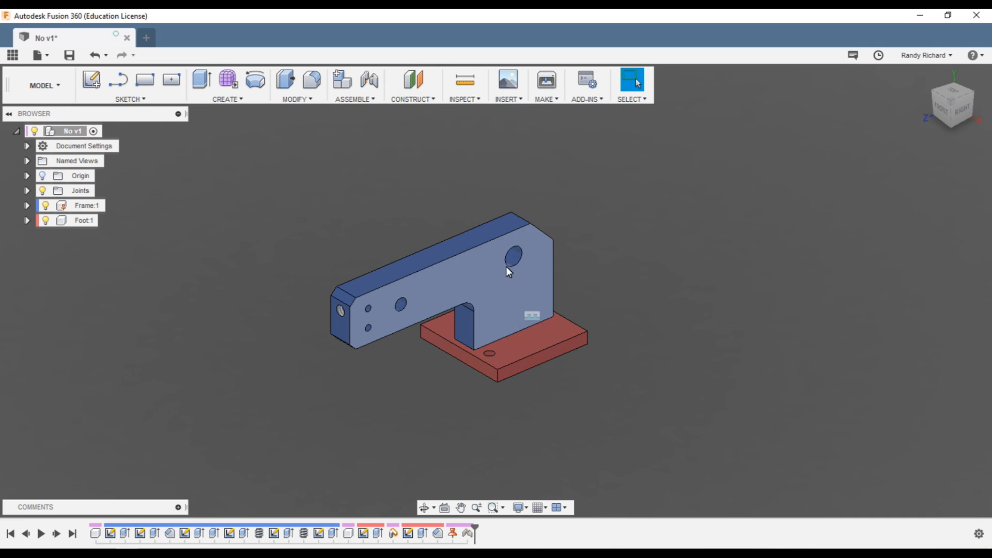
mouse_move(499, 277)
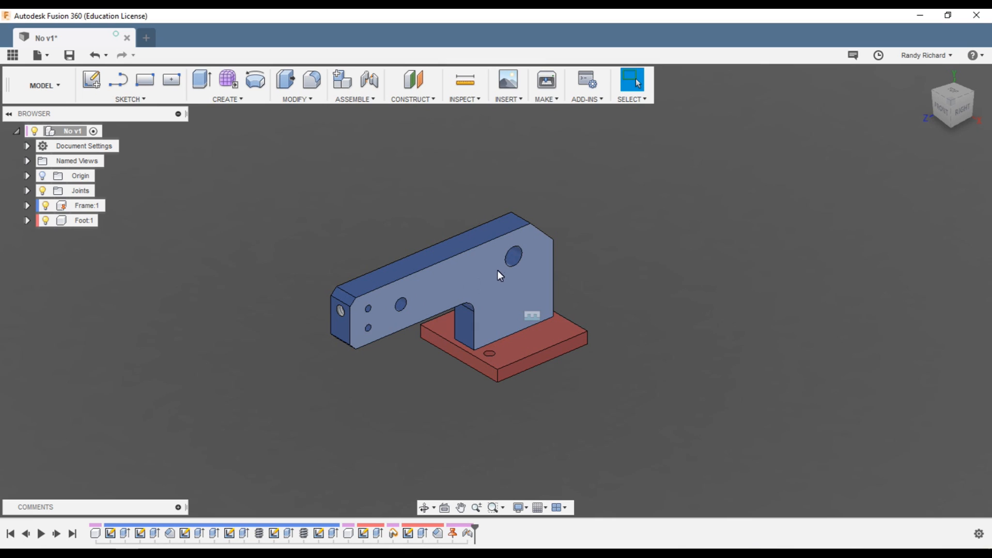
mouse_move(477, 281)
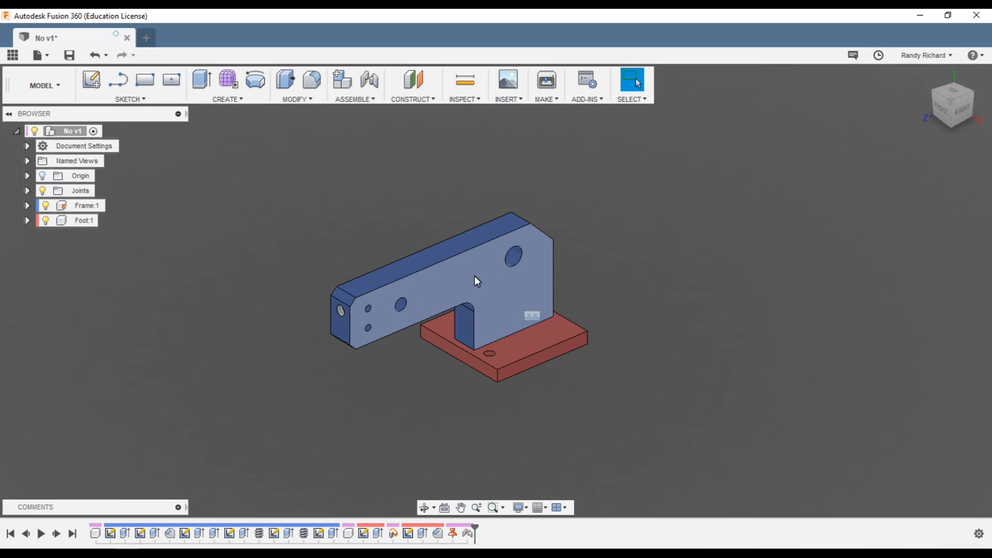
mouse_move(469, 284)
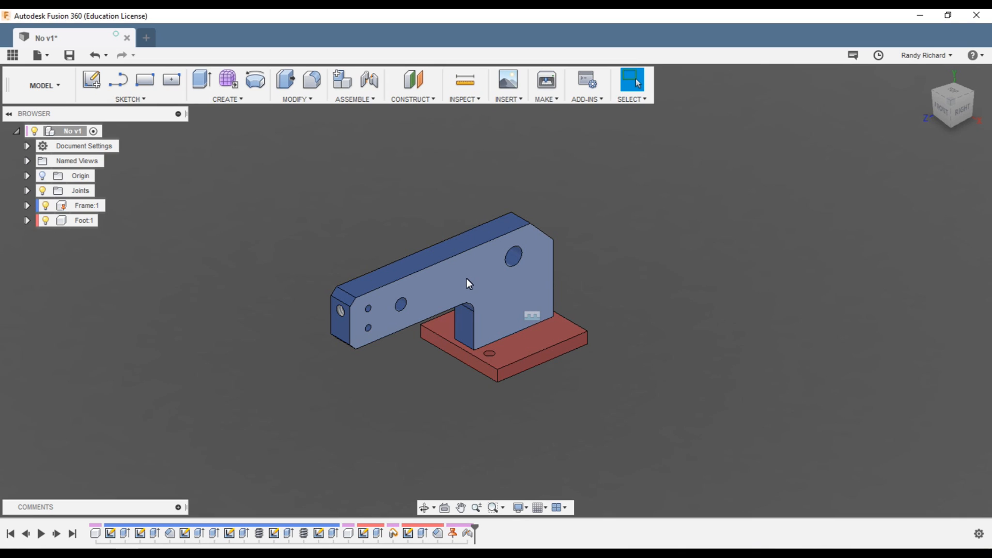
mouse_move(490, 277)
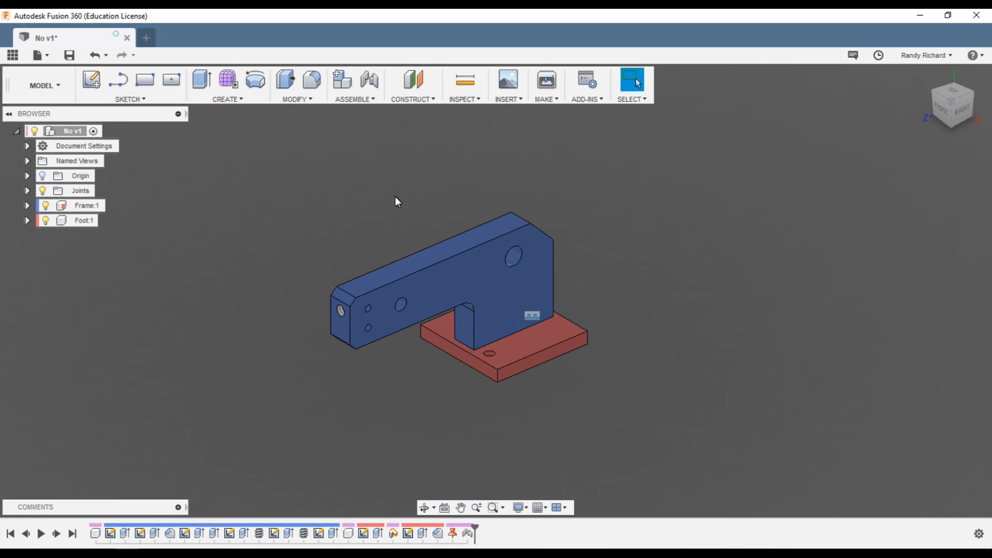
mouse_move(419, 205)
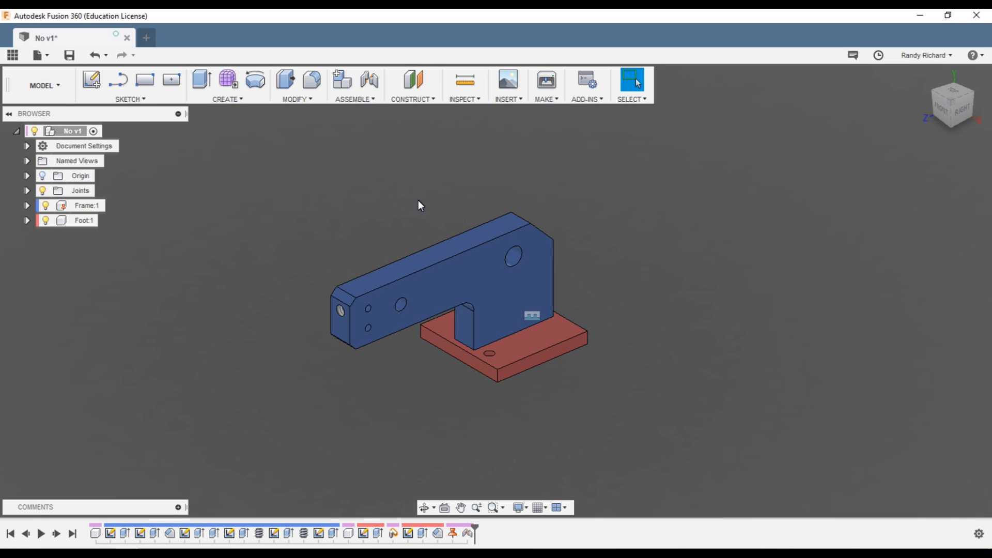
mouse_move(399, 176)
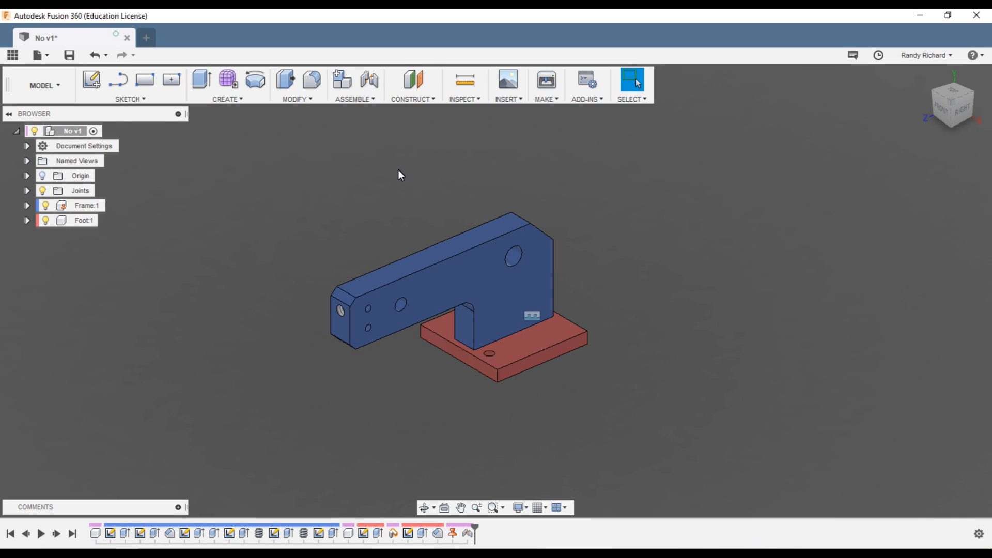
mouse_move(675, 257)
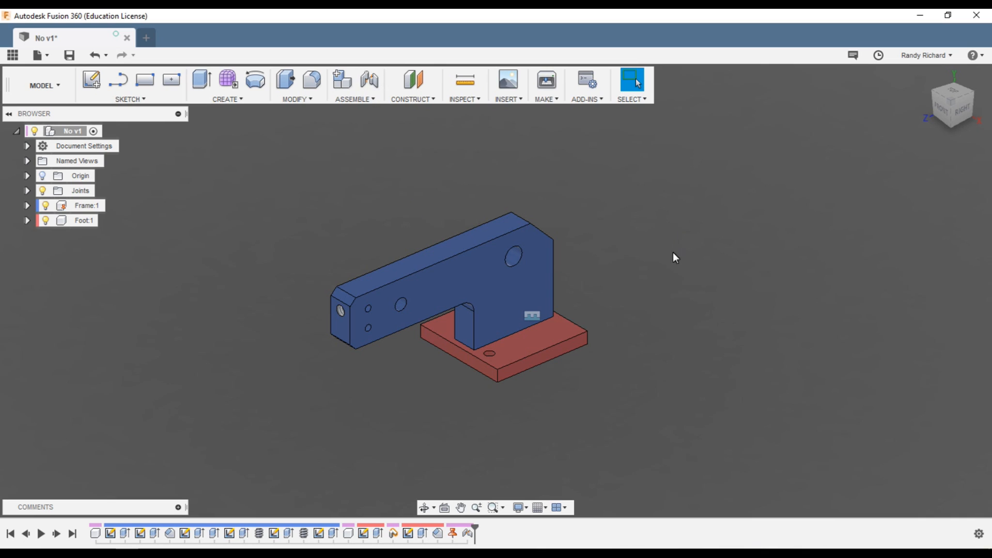